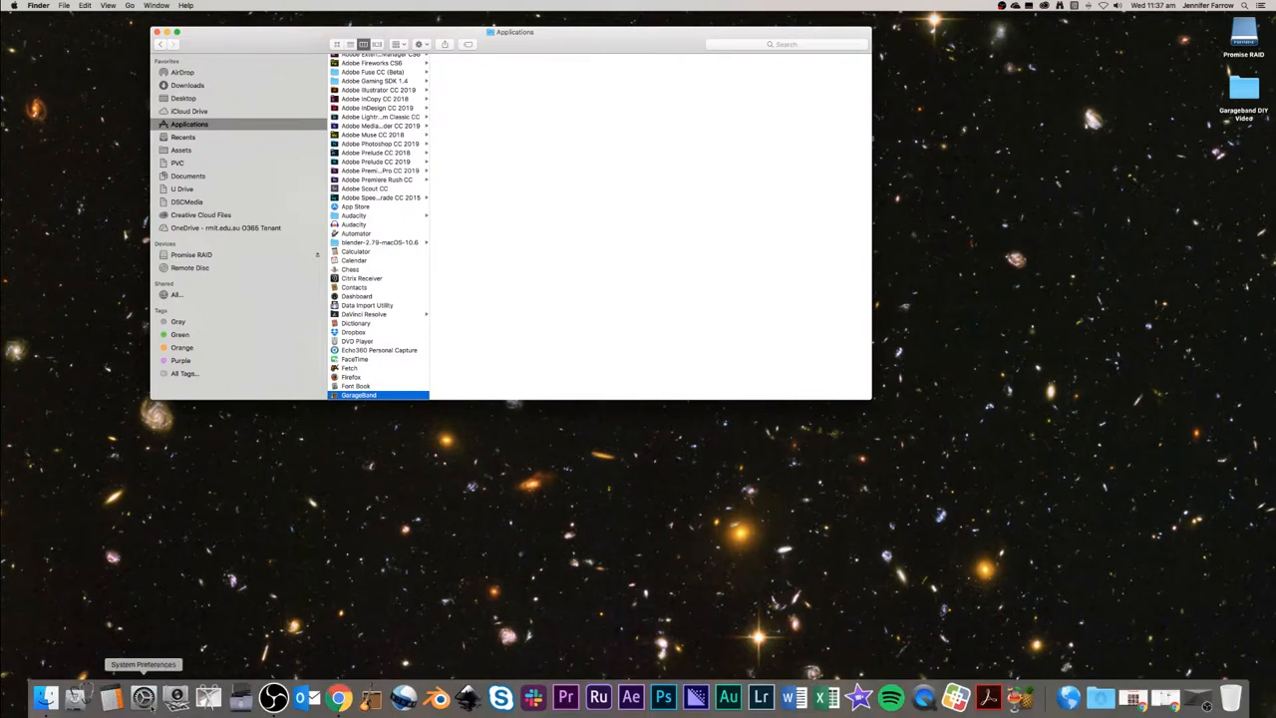
# Select Samson Meteor Mic as the Sound input device, then launch GarageBand
pyautogui.click(176, 696)
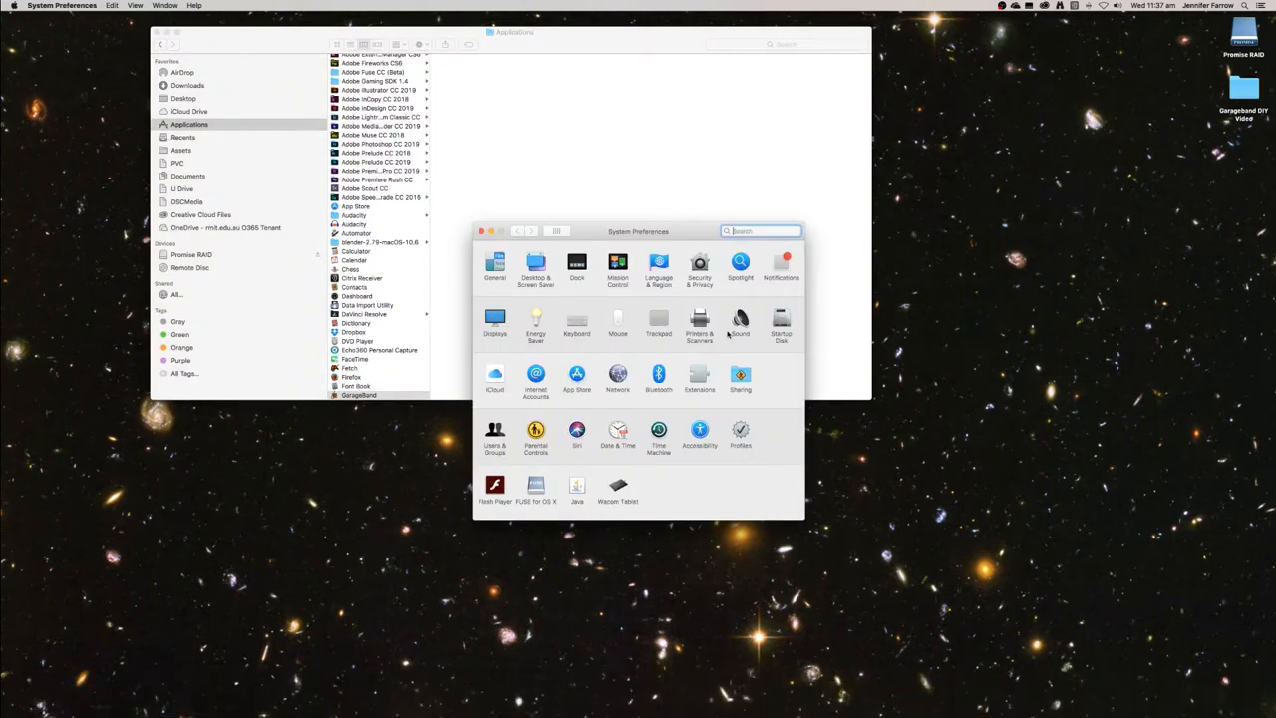
pyautogui.click(740, 321)
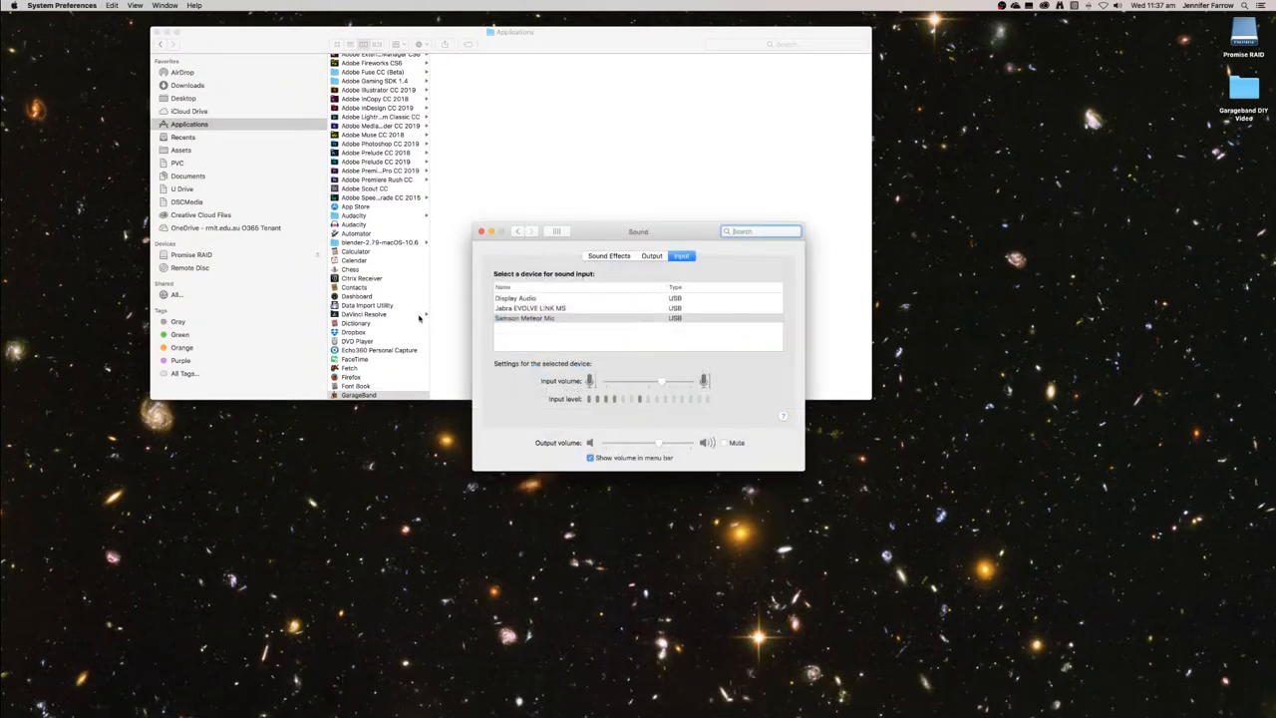
pyautogui.click(578, 318)
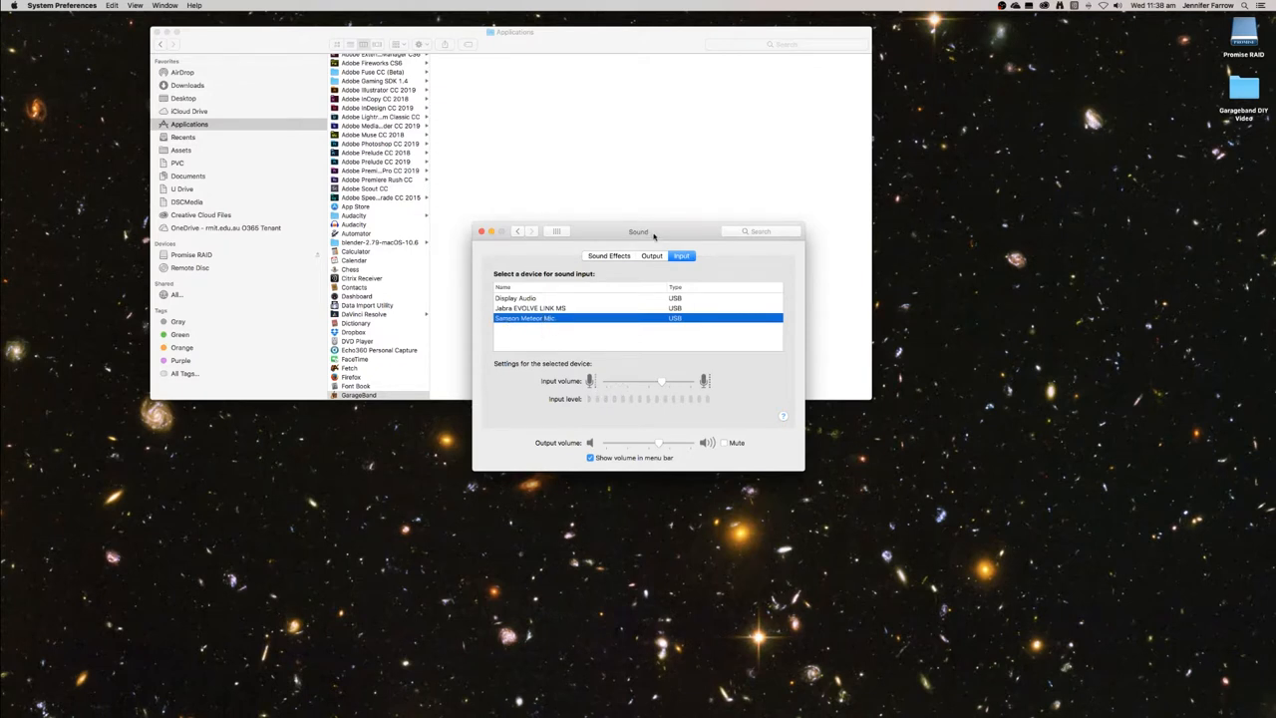
pyautogui.click(482, 232)
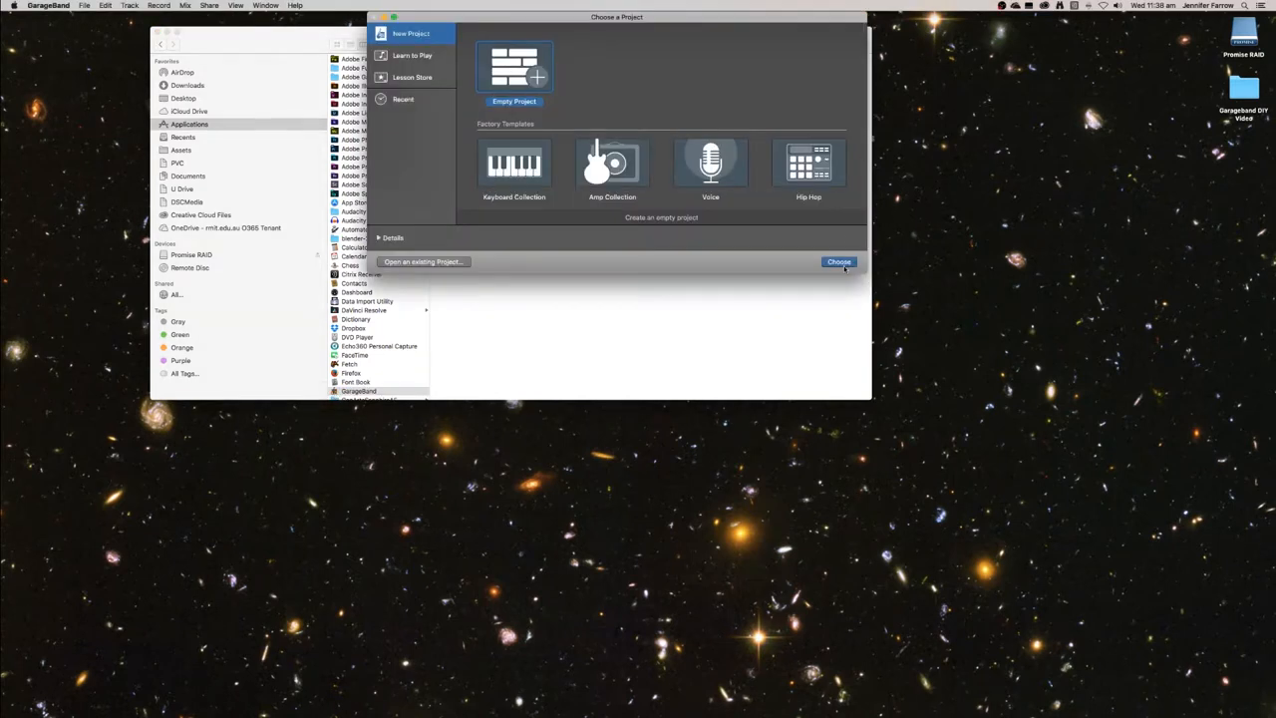
# Create an Empty Project with an Audio track recording from the Samson Meteor Mic
pyautogui.click(839, 261)
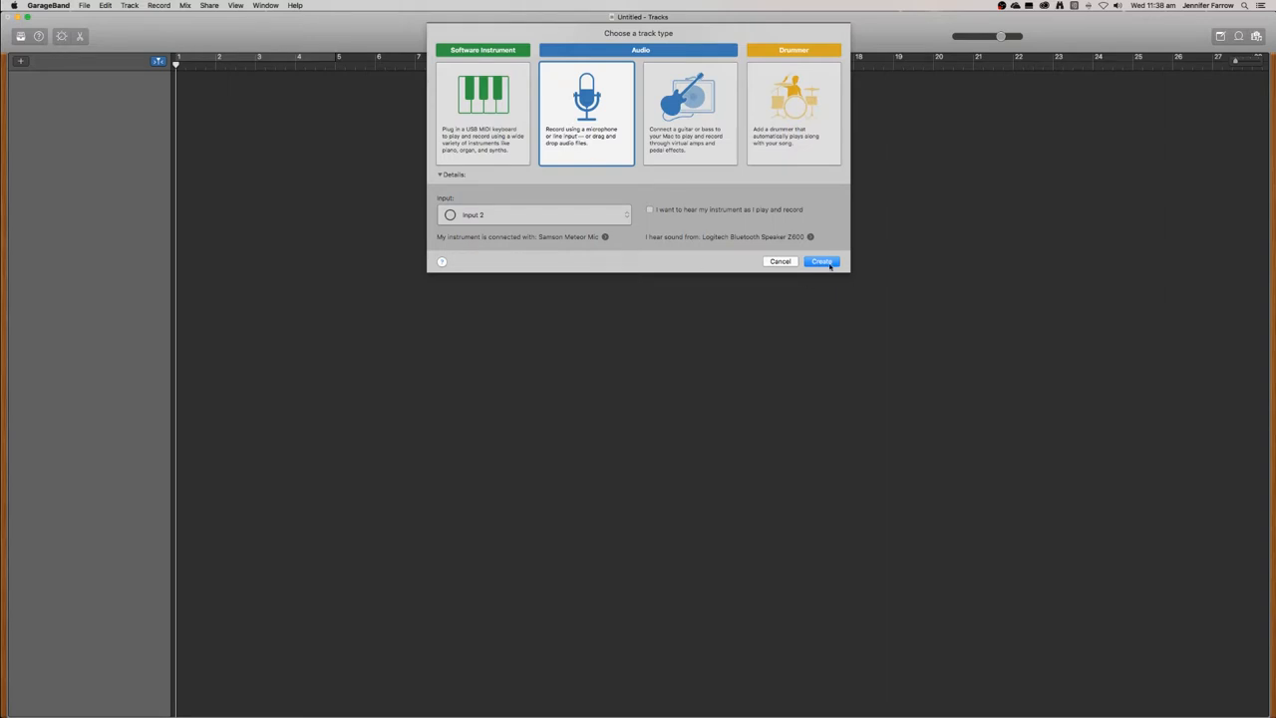
pyautogui.click(821, 262)
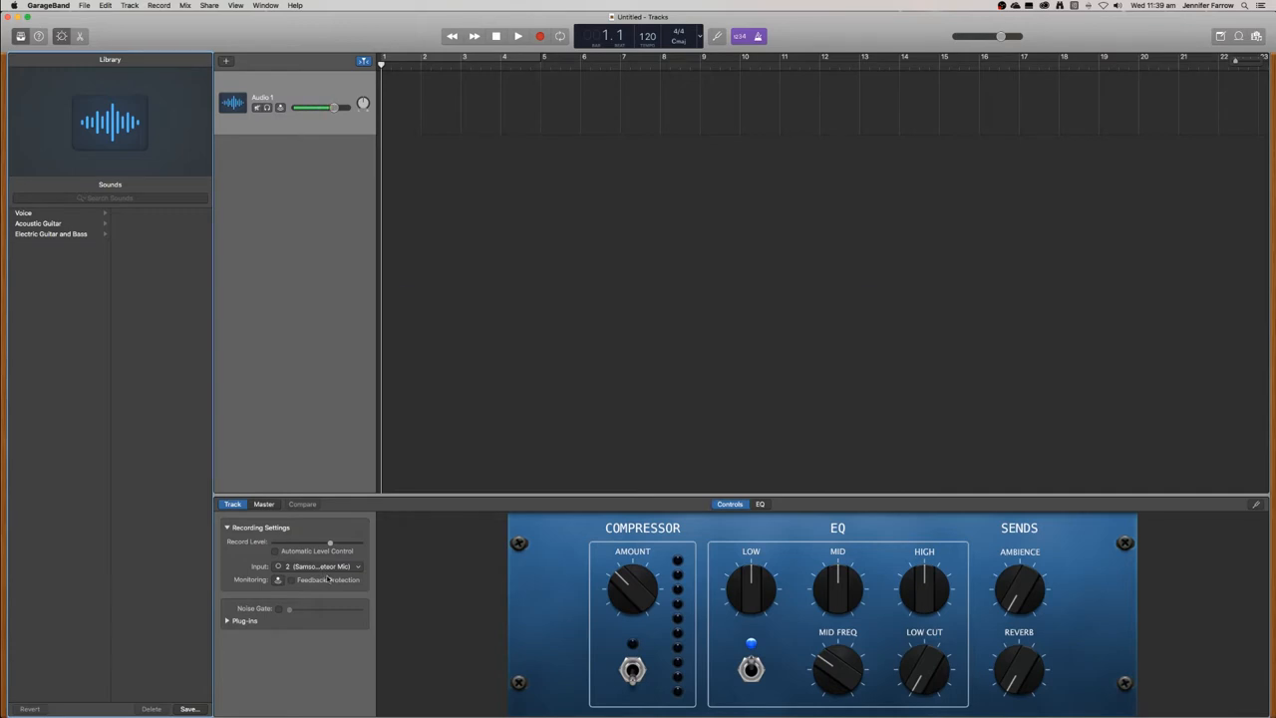
# Save the project as Project.band in Desktop > Garageband DIY Video > Project
pyautogui.press('cmd+s')
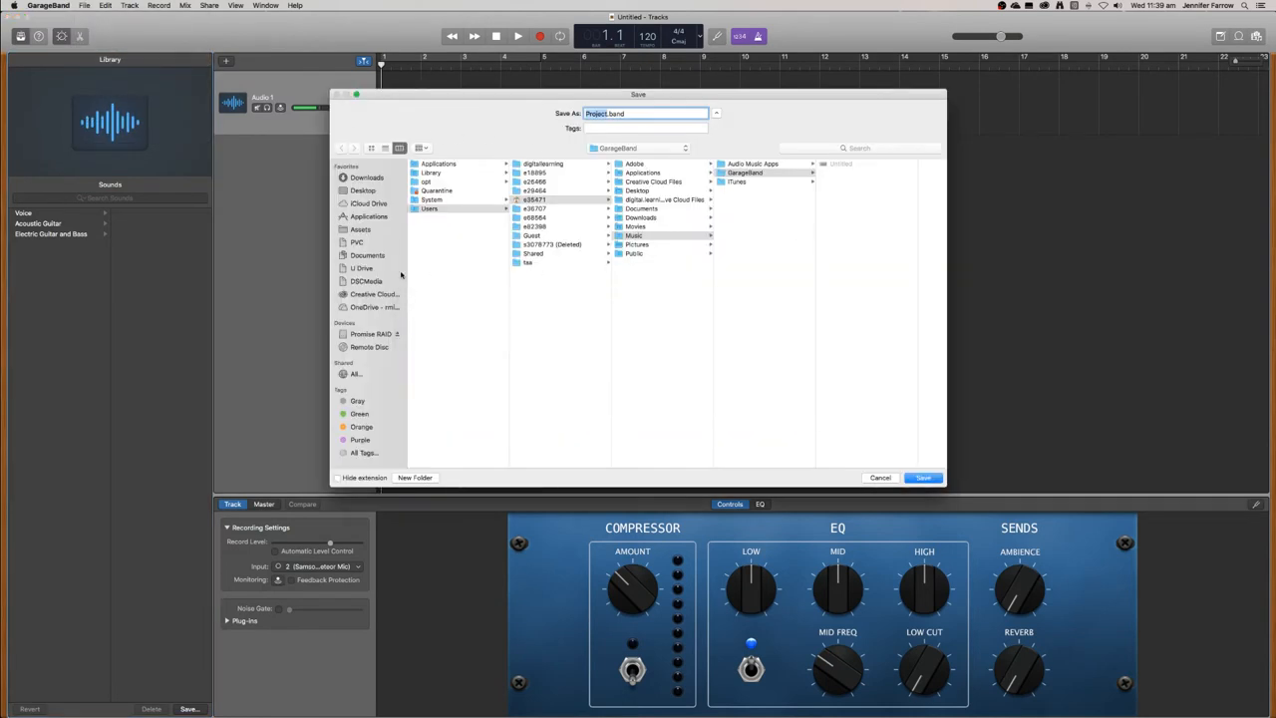
pyautogui.click(362, 189)
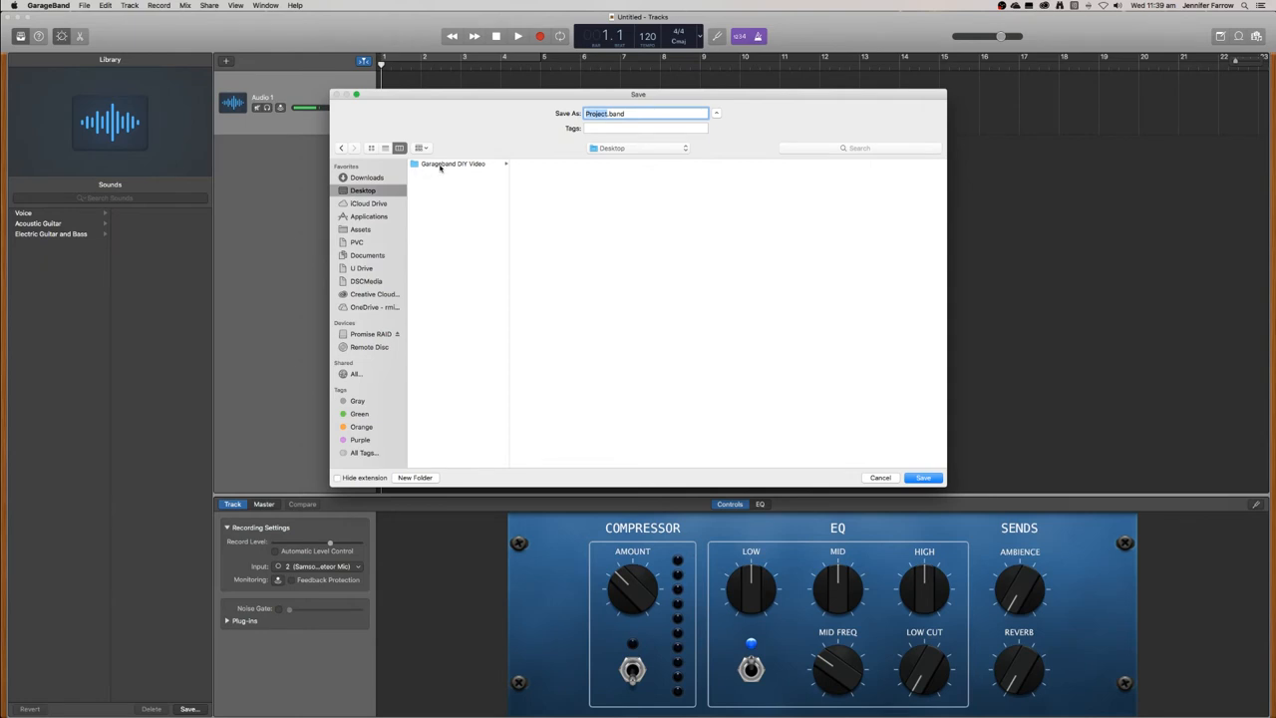
pyautogui.click(452, 164)
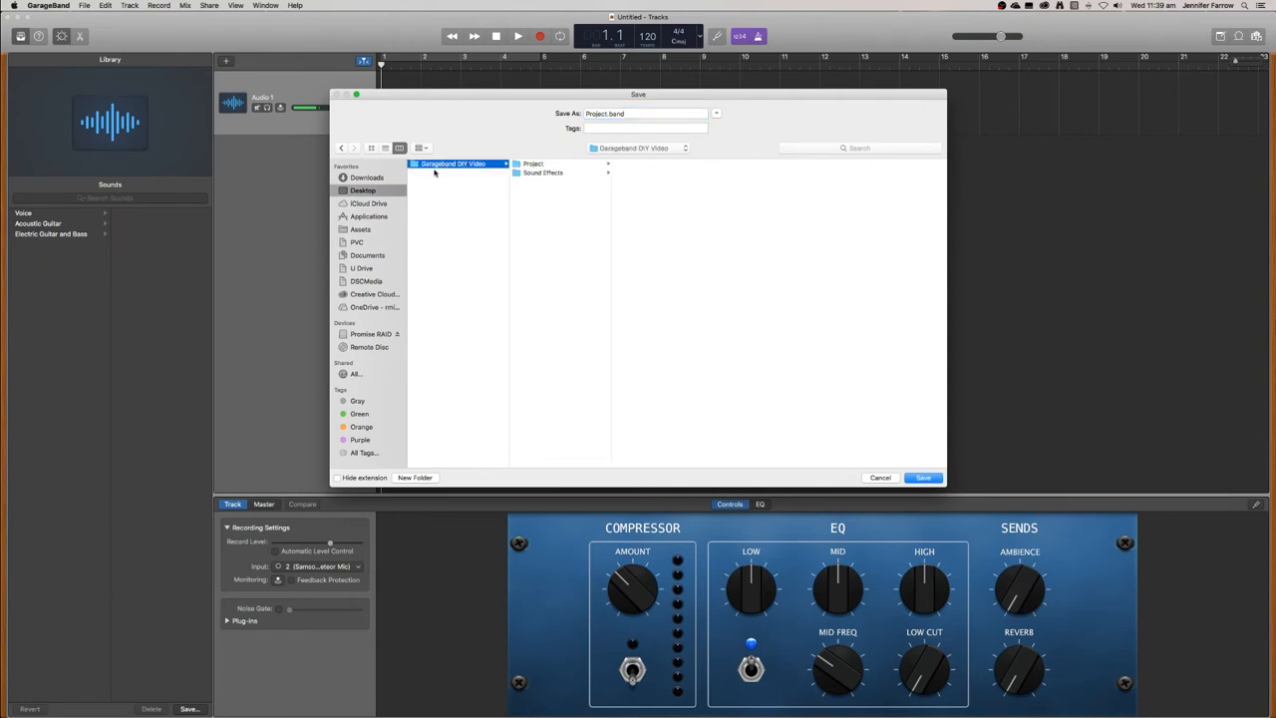
pyautogui.click(532, 162)
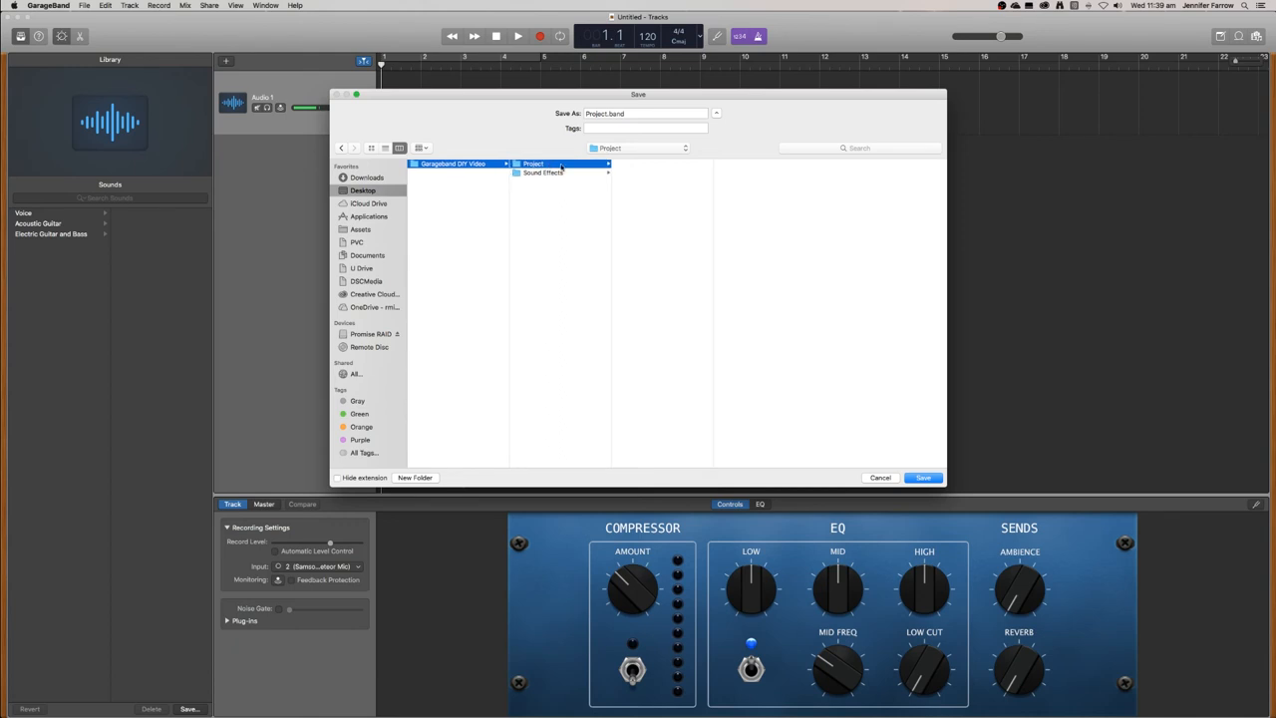
pyautogui.click(923, 477)
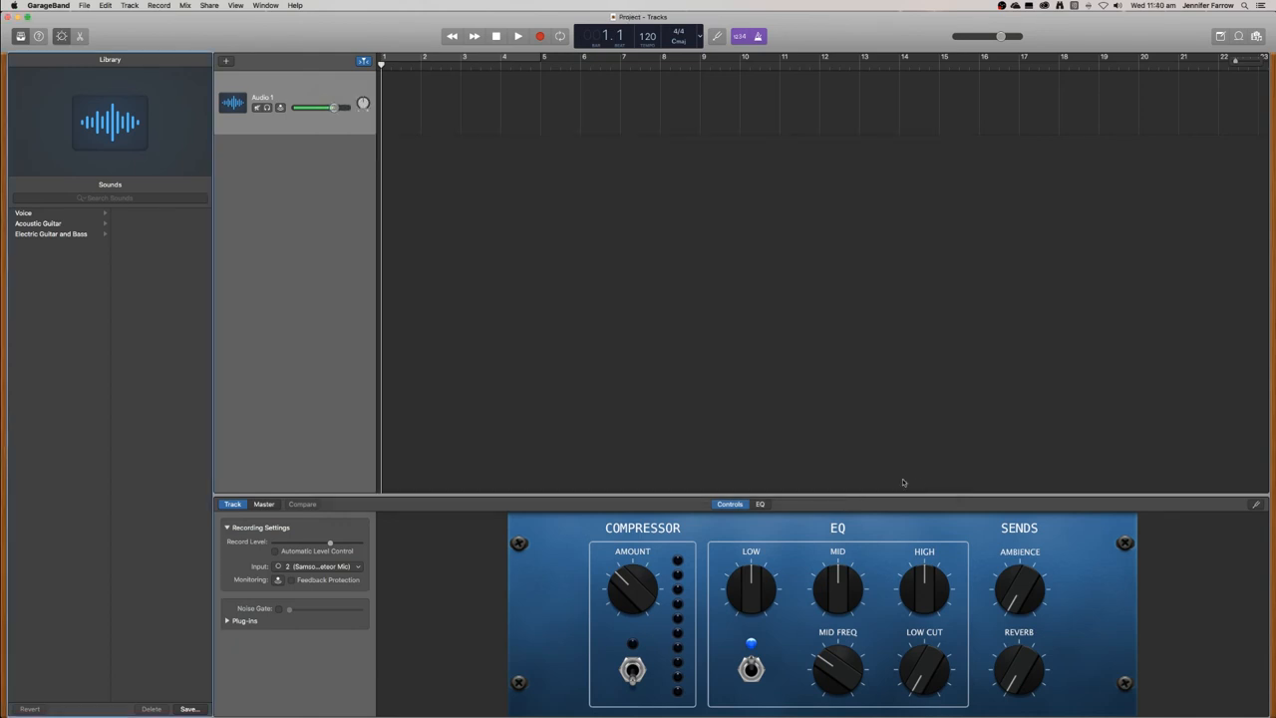
pyautogui.moveTo(450, 268)
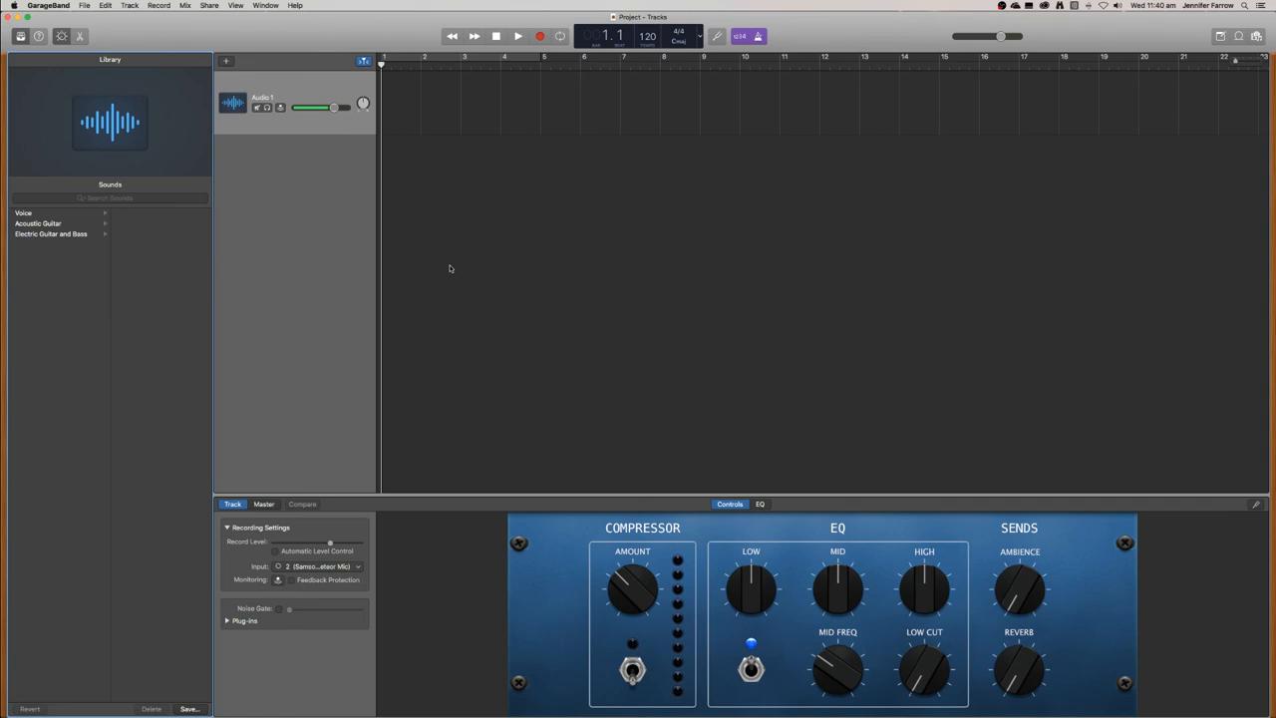